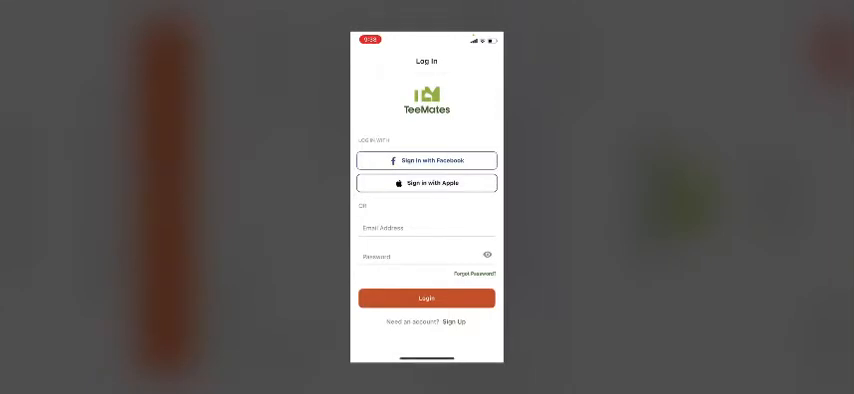
Log in to the home feed, peek at the green + create options and dismiss them
click(456, 322)
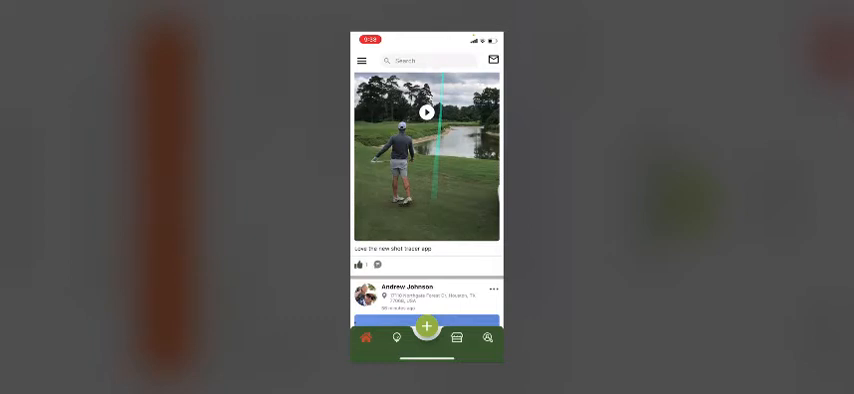
click(426, 326)
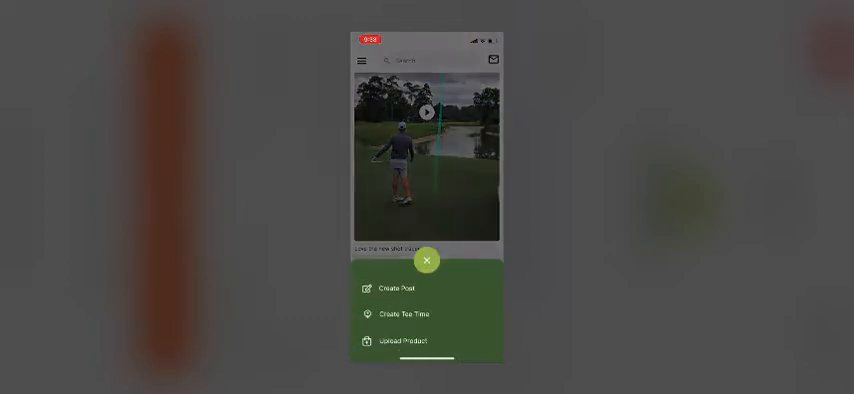
click(426, 260)
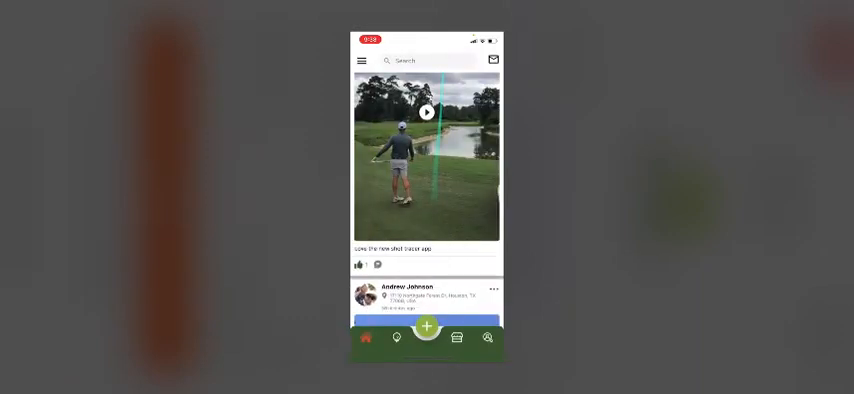
View your profile, review the Edit Profile fields and save them with Update
click(488, 336)
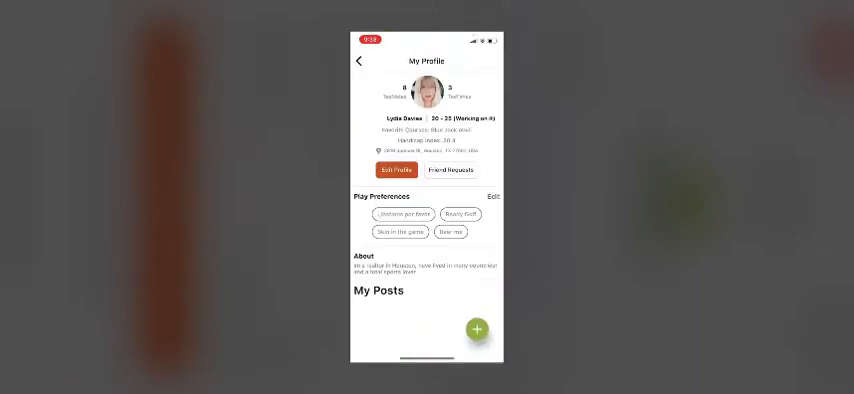
click(396, 168)
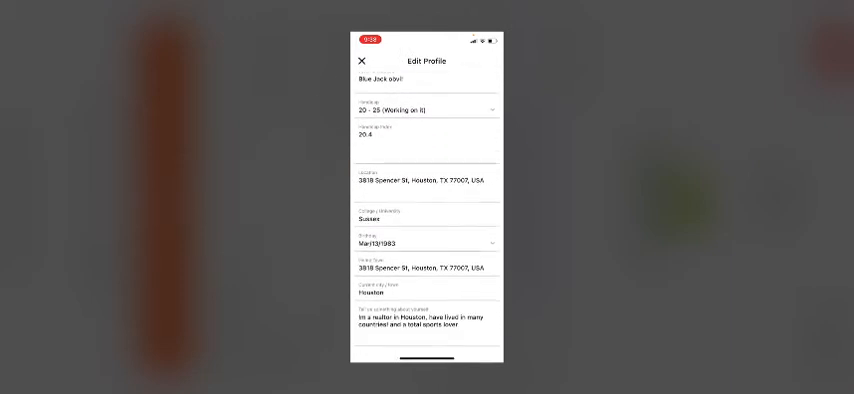
click(428, 108)
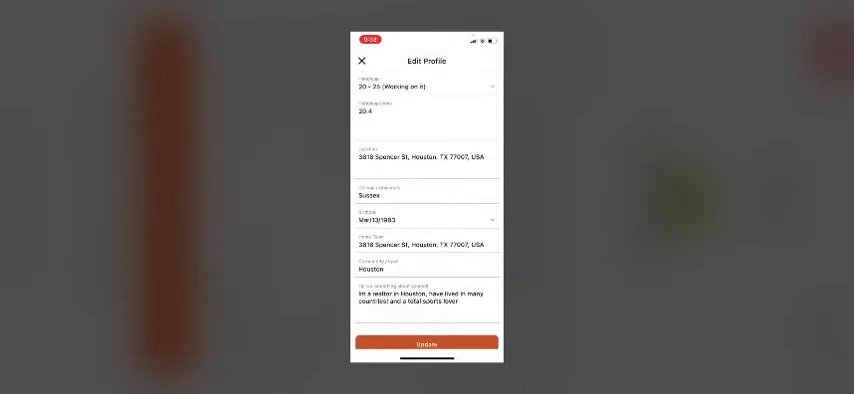
click(424, 344)
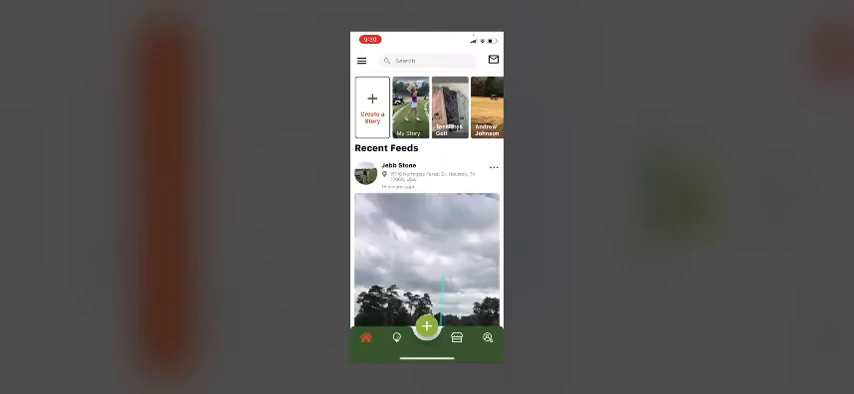
Browse the Upcoming tee times and view the Northgate CC Have 2 Players card
click(396, 336)
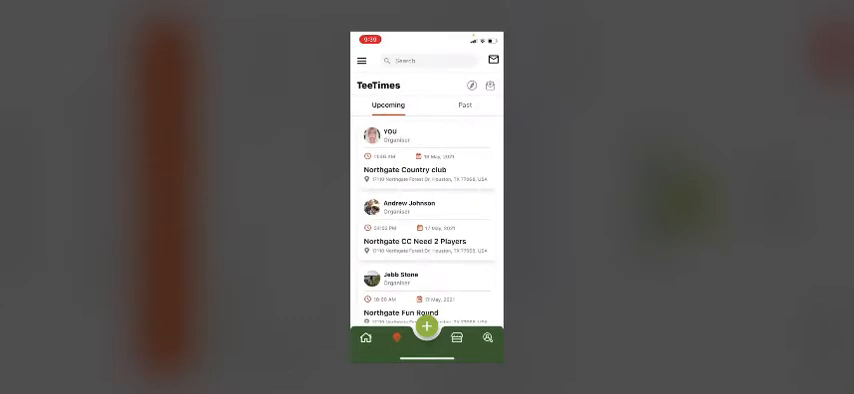
scroll(down, 3)
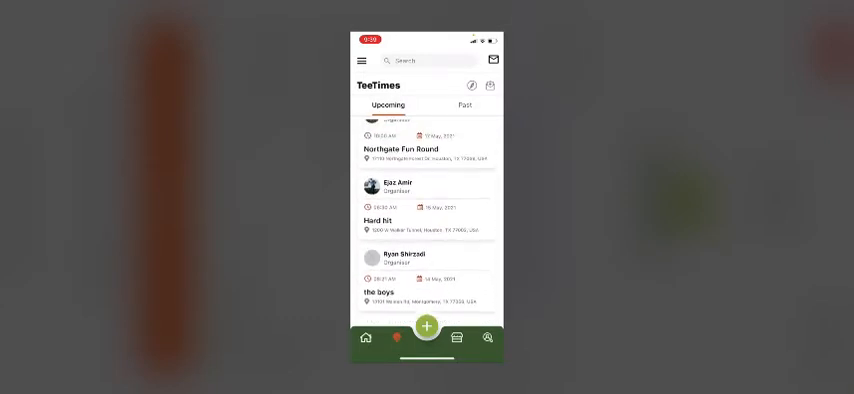
scroll(up, 3)
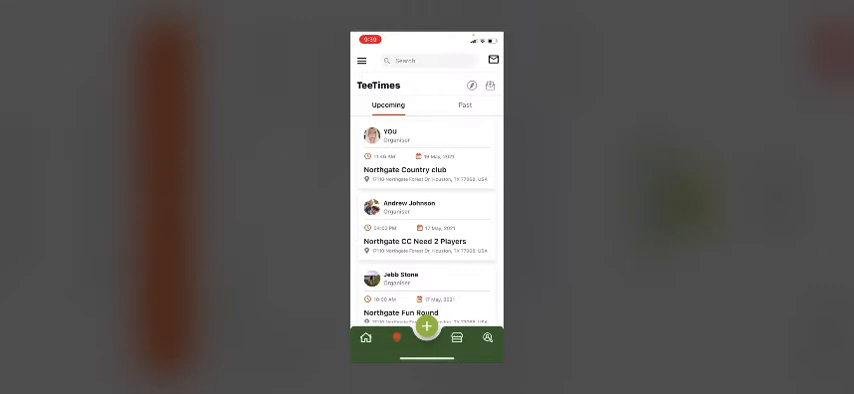
click(428, 240)
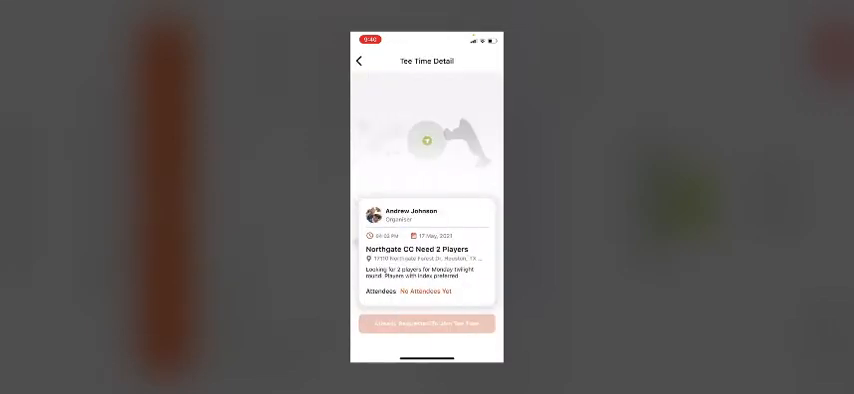
Leave the Northgate CC tee time detail and return to the Upcoming list
click(428, 324)
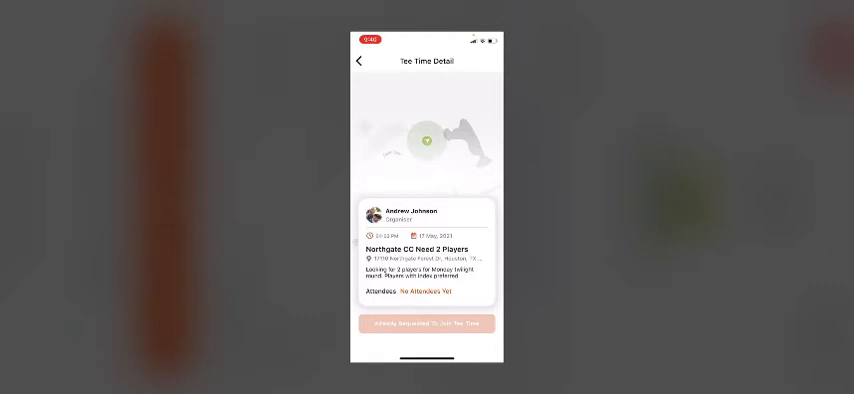
click(360, 60)
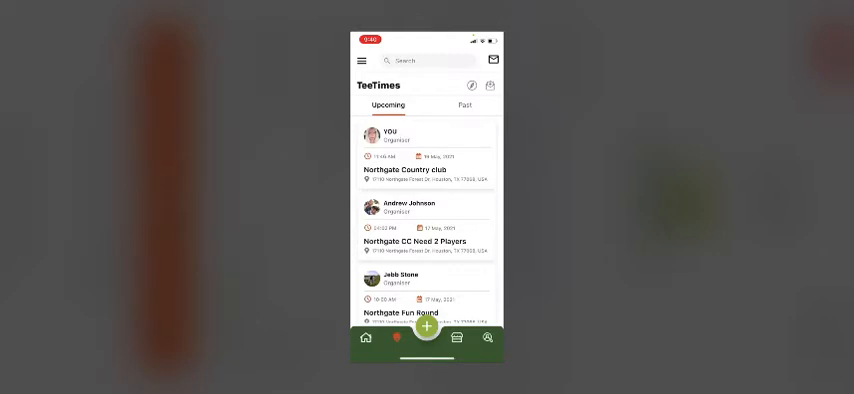
View a tee time organiser's player profile, then start a blank New Slot availability form
click(408, 208)
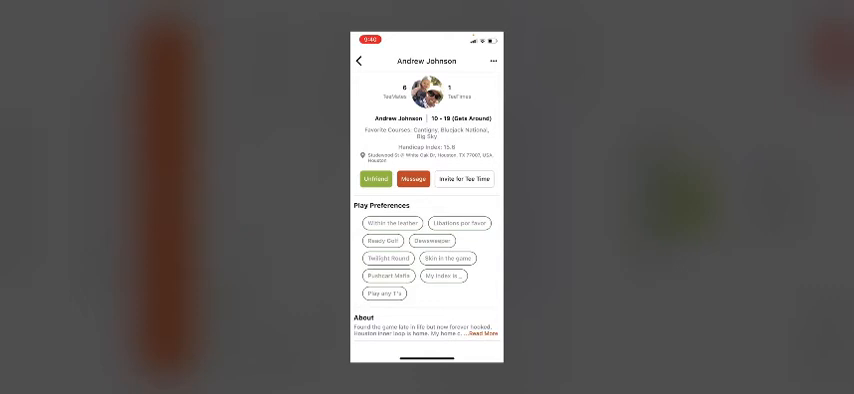
click(358, 60)
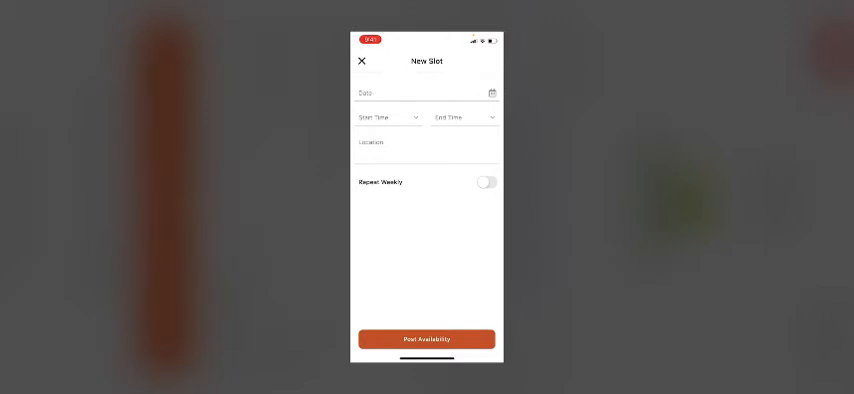
Discard the New Slot form and browse the store's new arrivals and best sellers
click(362, 60)
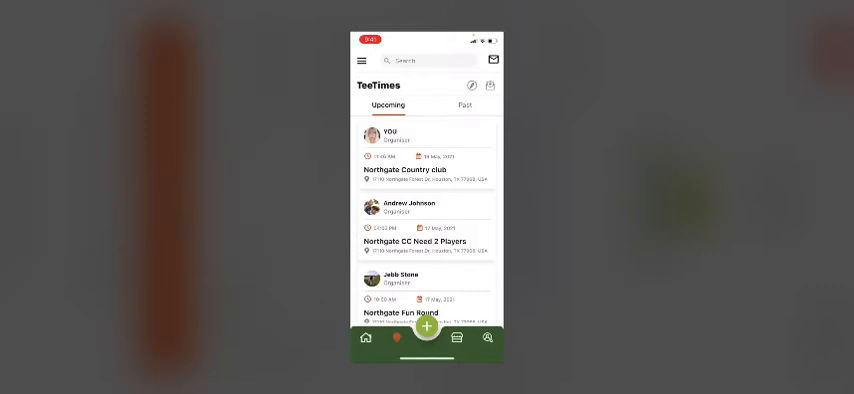
click(456, 338)
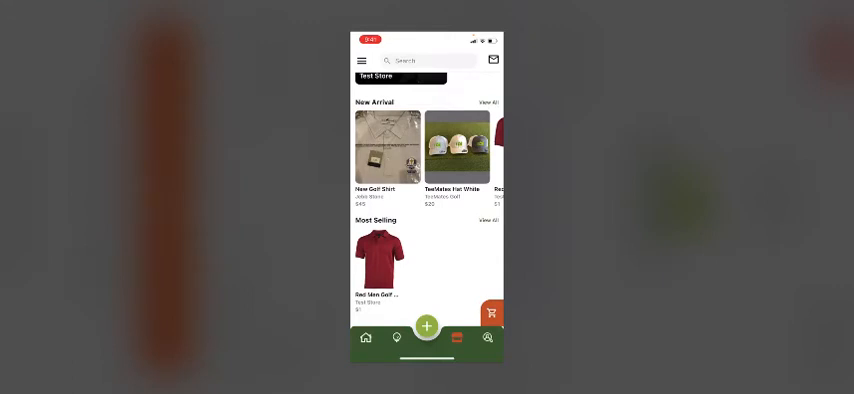
click(426, 326)
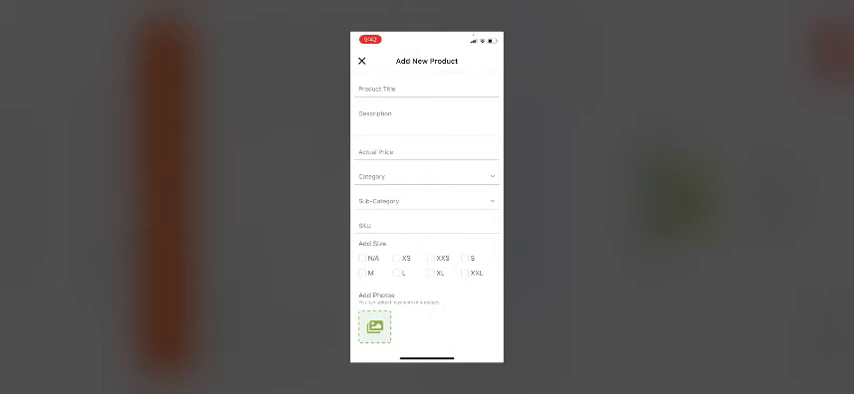
click(360, 62)
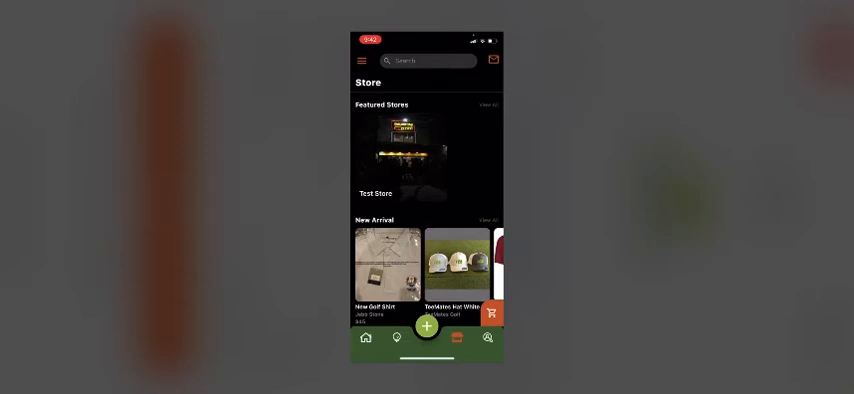
Check the inbox notifications, go back, and bring up the searchable golfer list
click(492, 60)
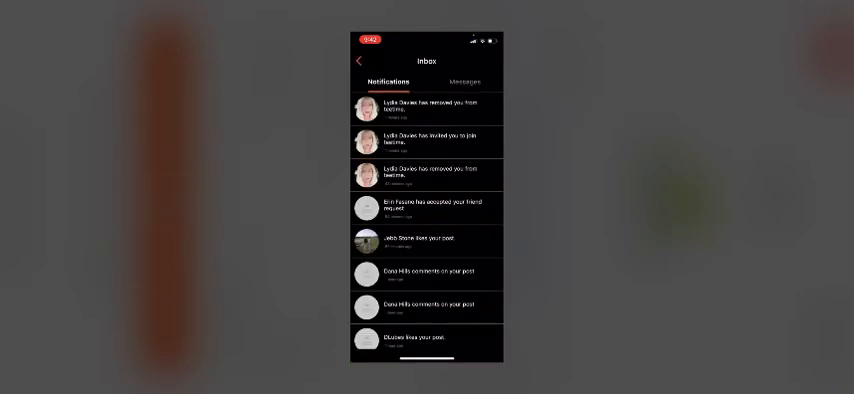
click(464, 80)
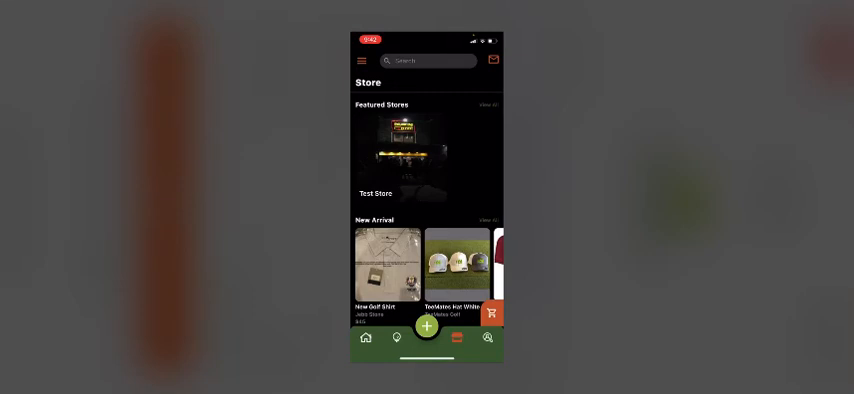
click(488, 336)
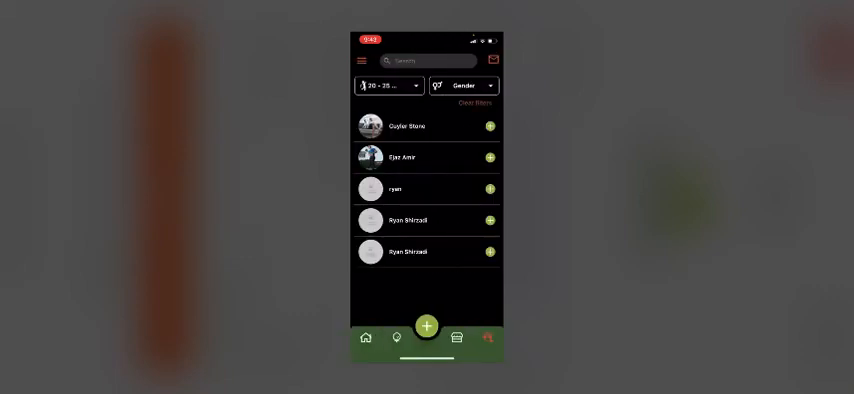
From the side menu's Settings, switch Dark Mode off and save, returning to a light-theme golfer list
click(408, 220)
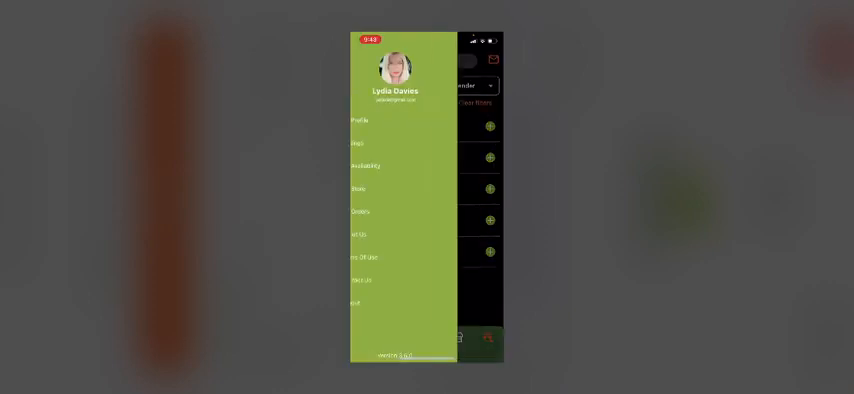
click(360, 120)
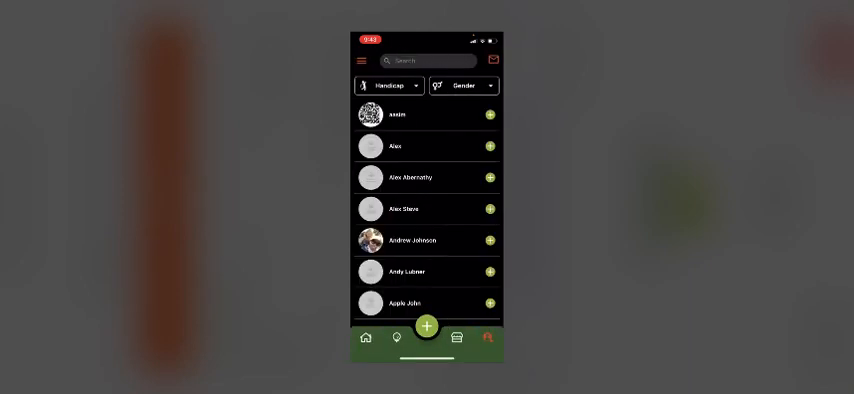
click(488, 336)
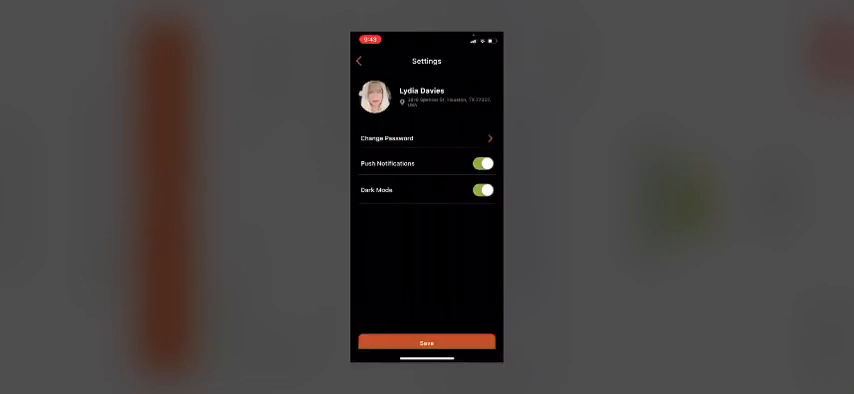
click(480, 190)
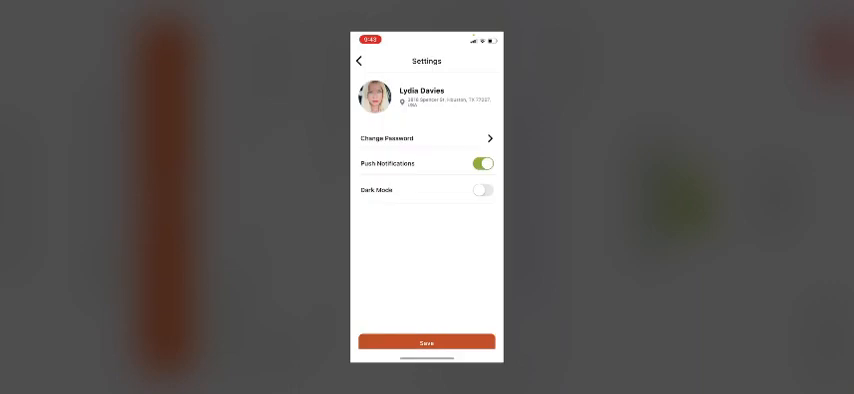
click(426, 342)
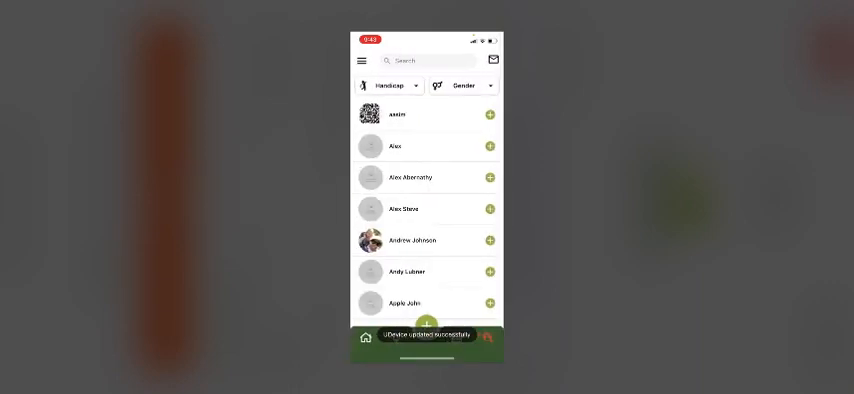